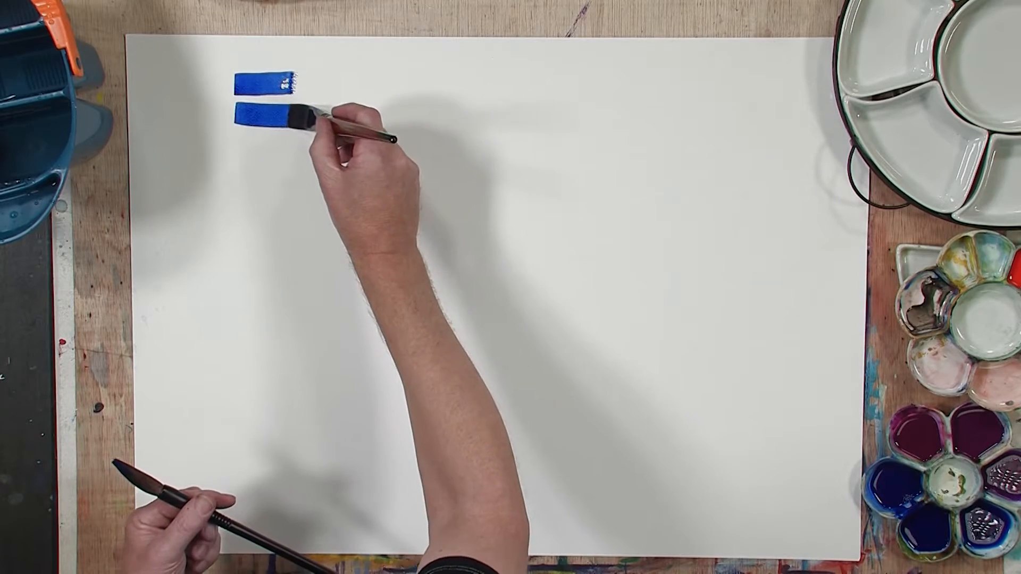
left_click_drag(312, 117, 248, 144)
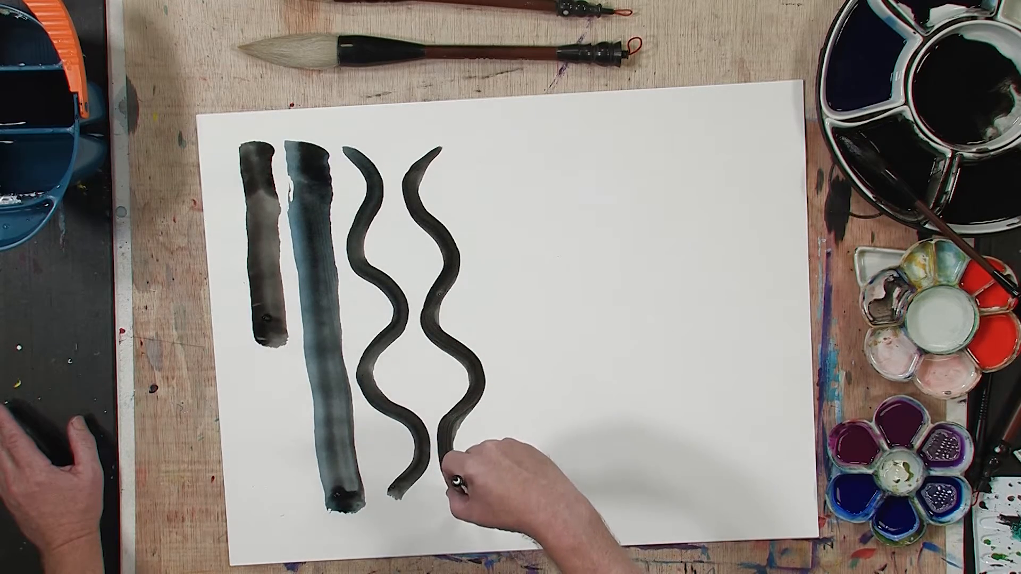
left_click_drag(449, 456, 482, 137)
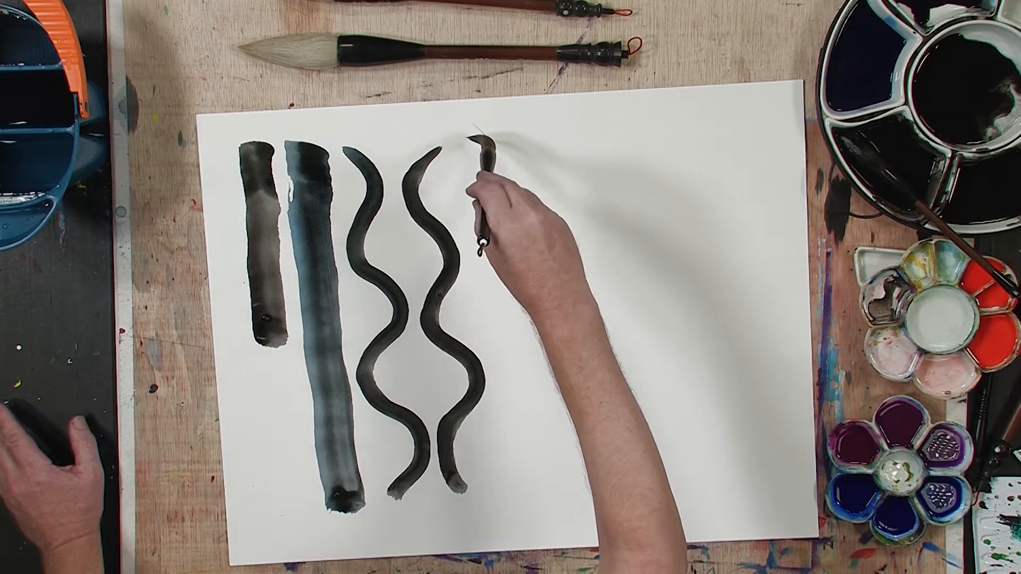